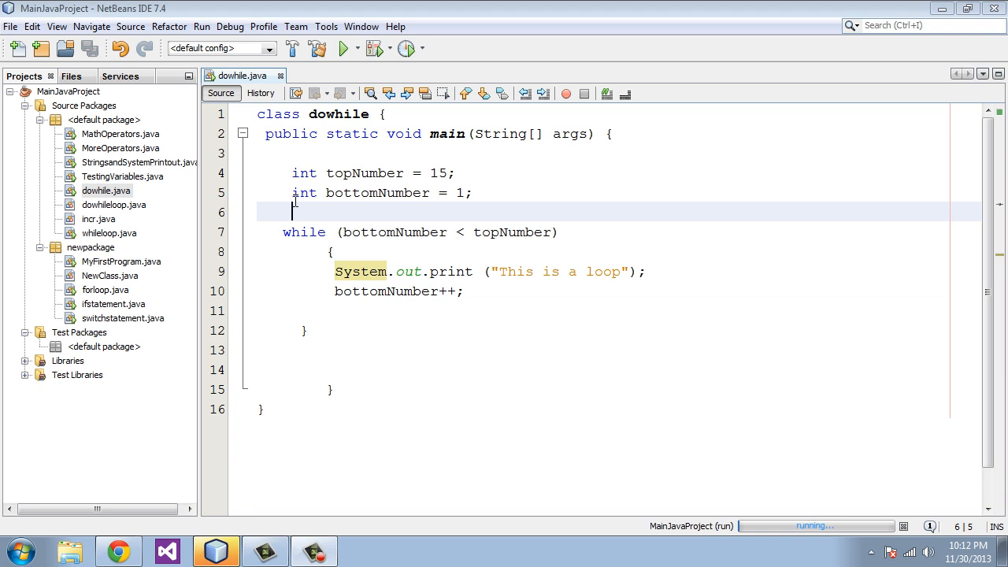
mouse_move(299, 202)
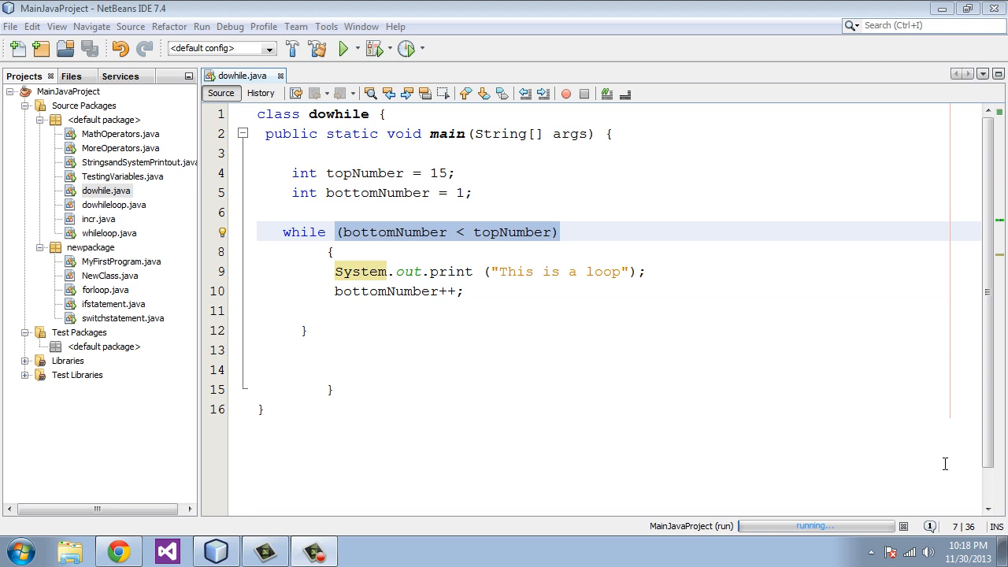
mouse_move(667, 249)
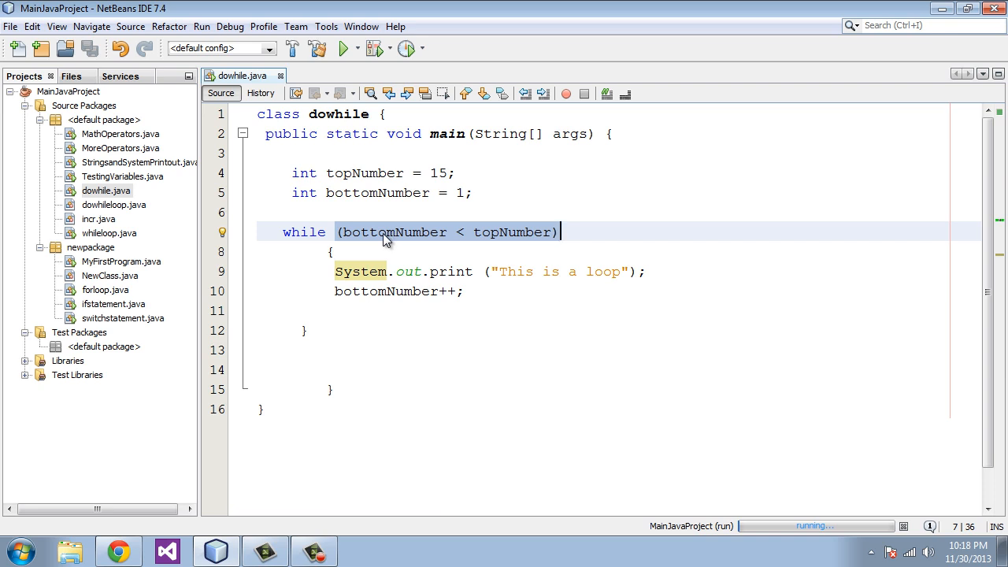
mouse_move(365, 370)
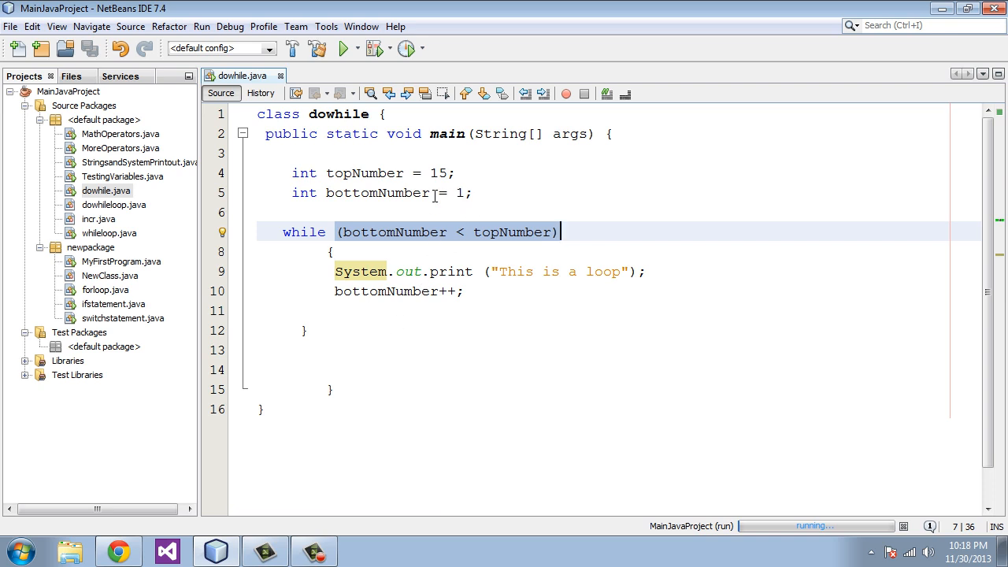
mouse_move(202, 26)
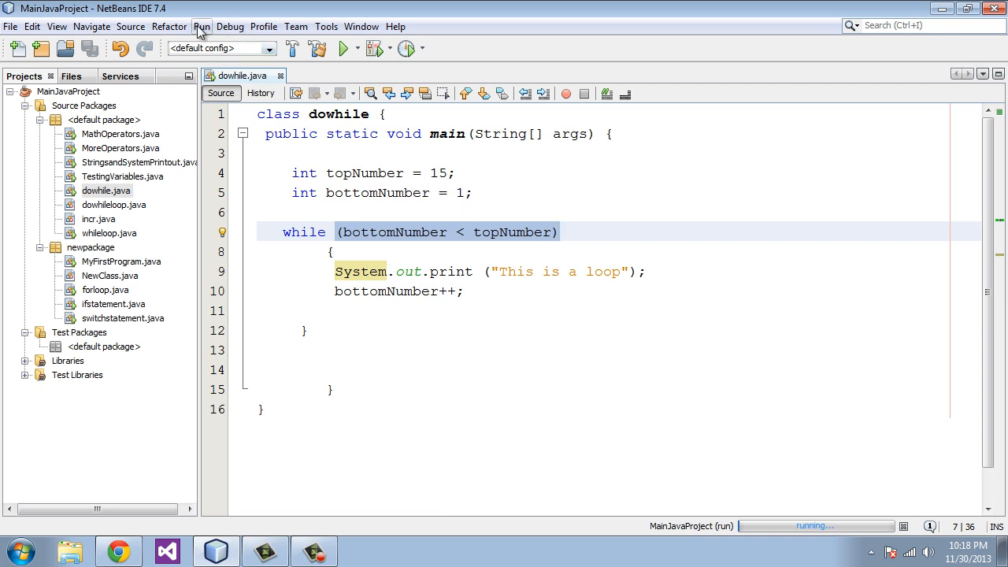
Place the while condition after the closing brace with a semicolon and add do before the body
left_click(561, 231)
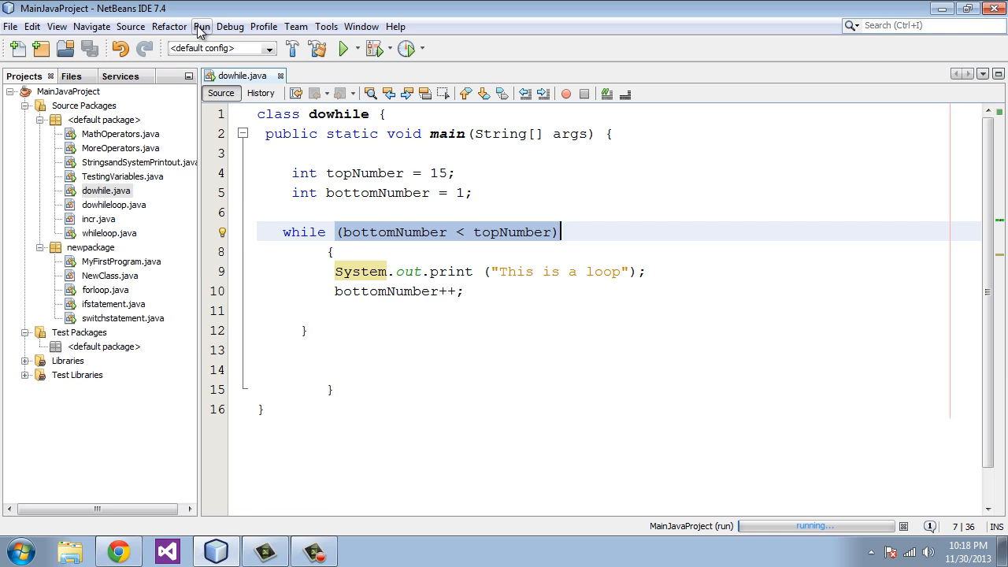
left_click(201, 26)
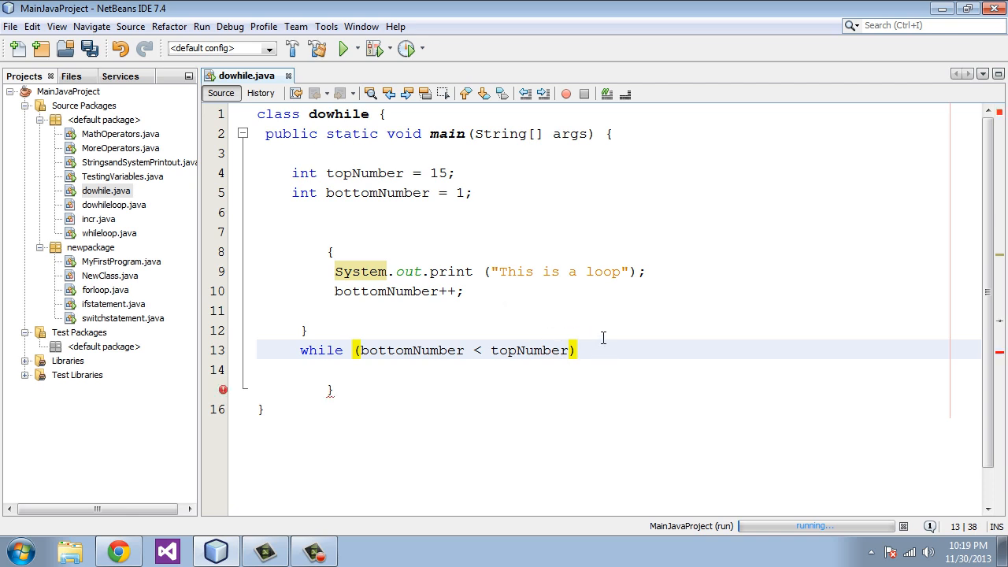
type(";")
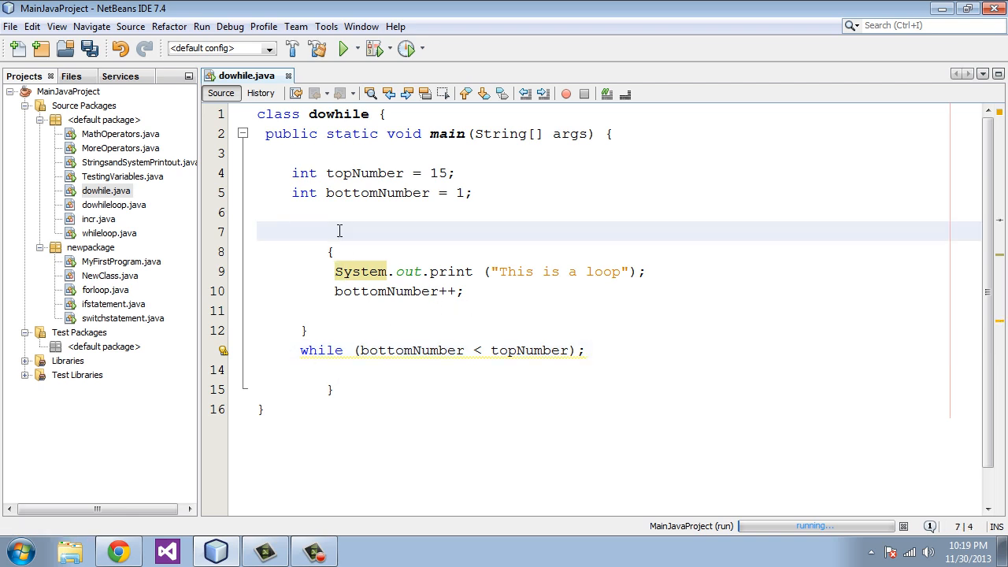
type("do")
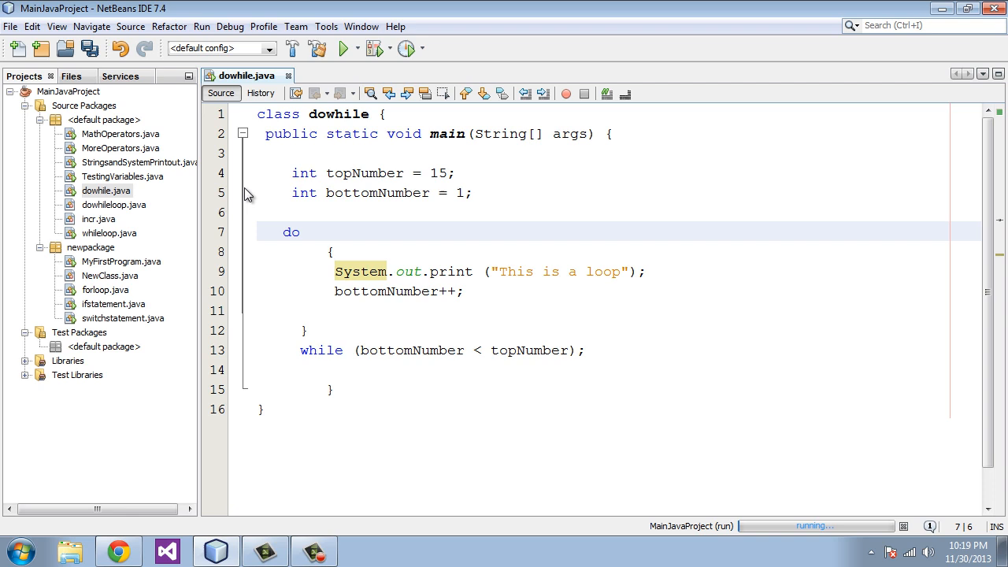
Run dowhile.java so the Output window prints "This is a loop" repeatedly, ending BUILD SUCCESSFUL
left_click(343, 47)
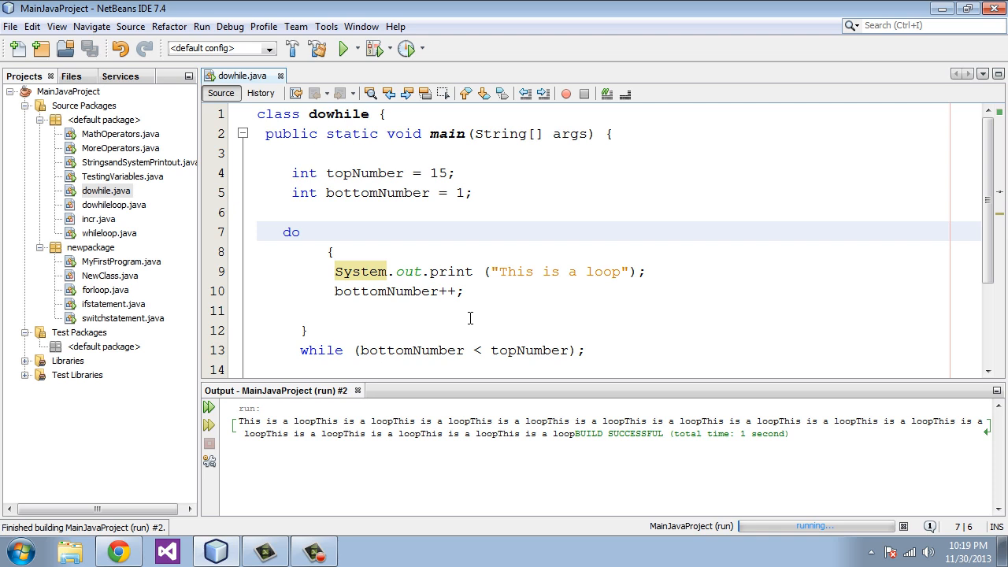
left_click(302, 230)
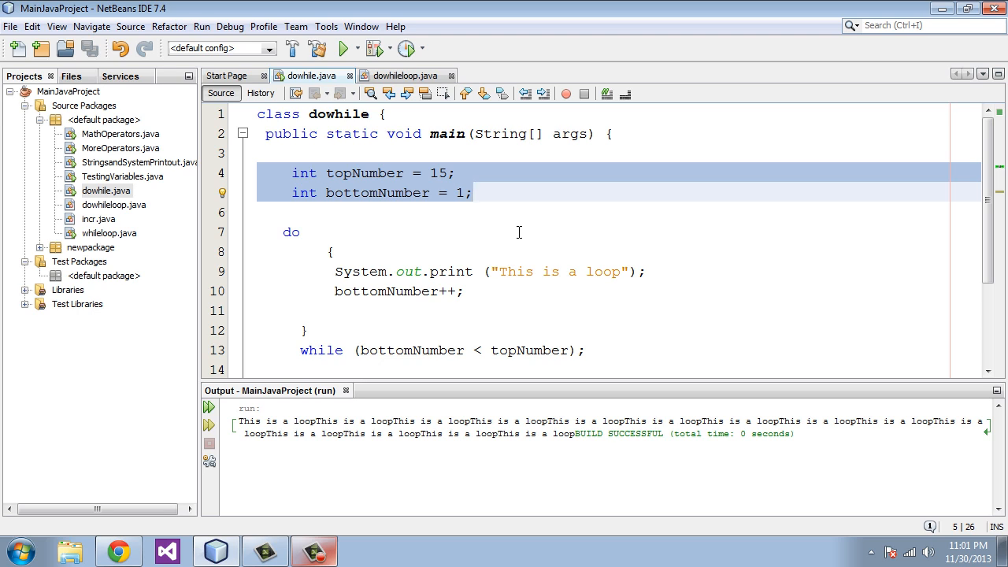
mouse_move(504, 249)
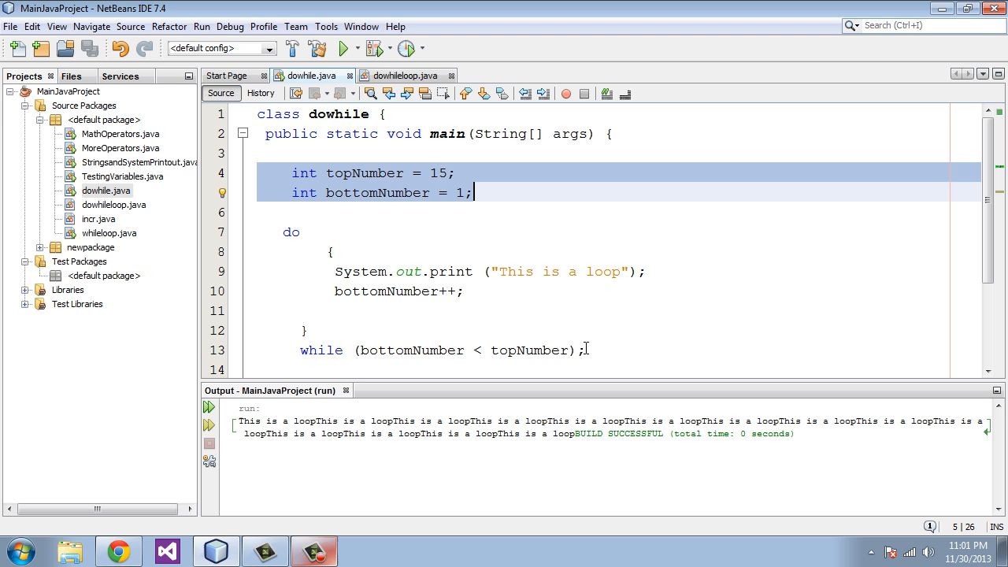
left_click(356, 350)
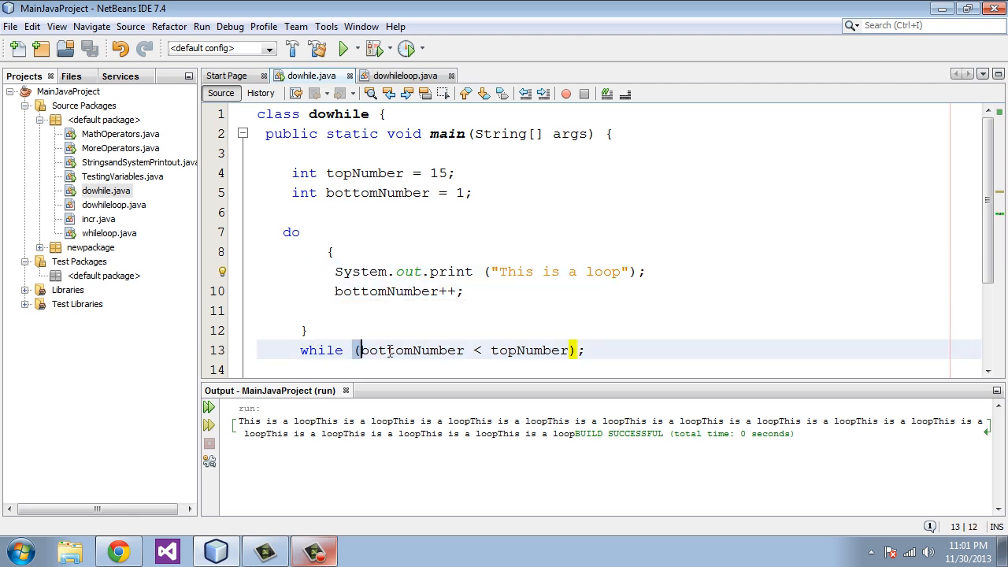
Make bottomNumber start at 16 instead of 1, above topNumber's 15
left_click(325, 271)
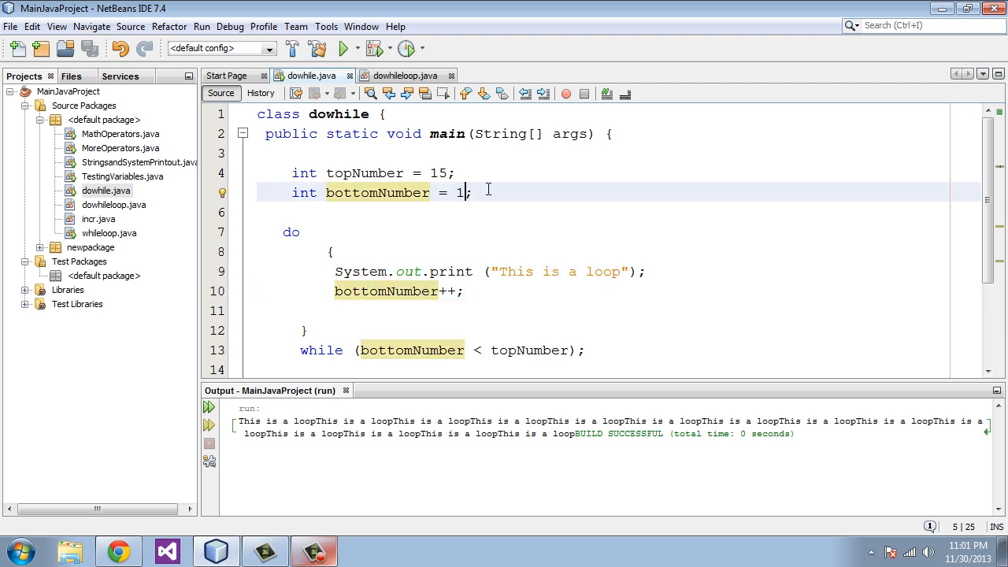
type("6")
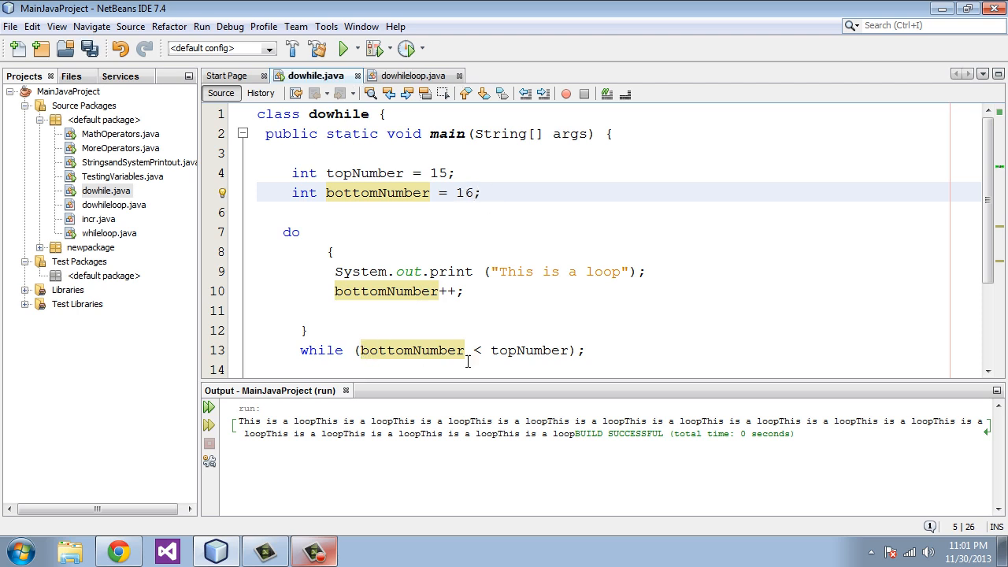
mouse_move(614, 349)
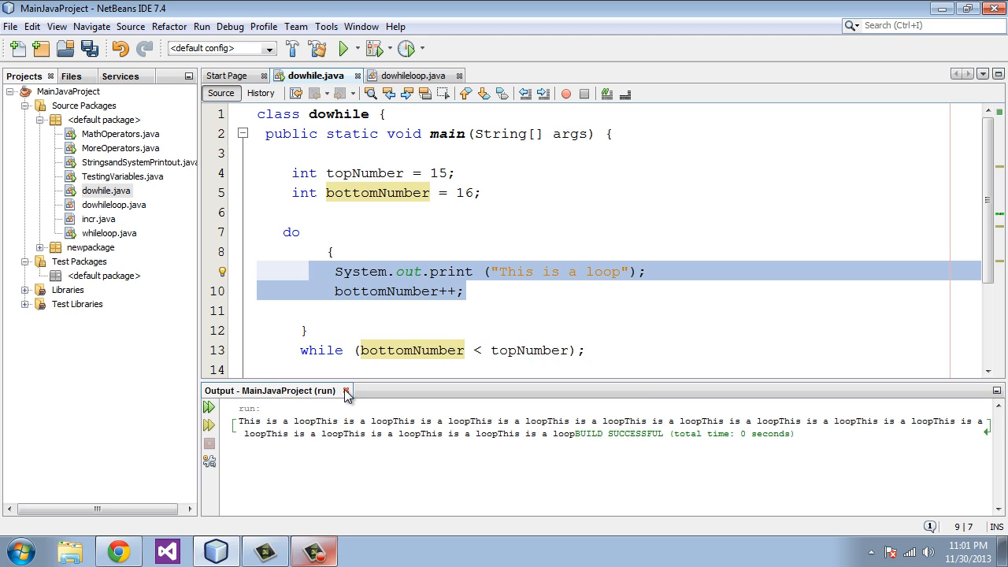
Run dowhile.java with bottomNumber 16, printing "This is a loop" once
left_click(201, 25)
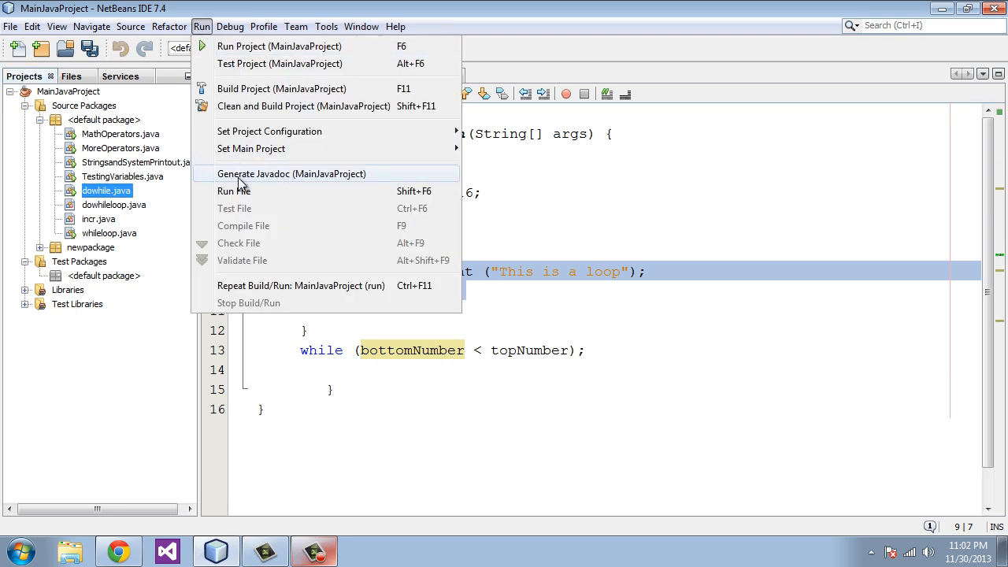
left_click(233, 191)
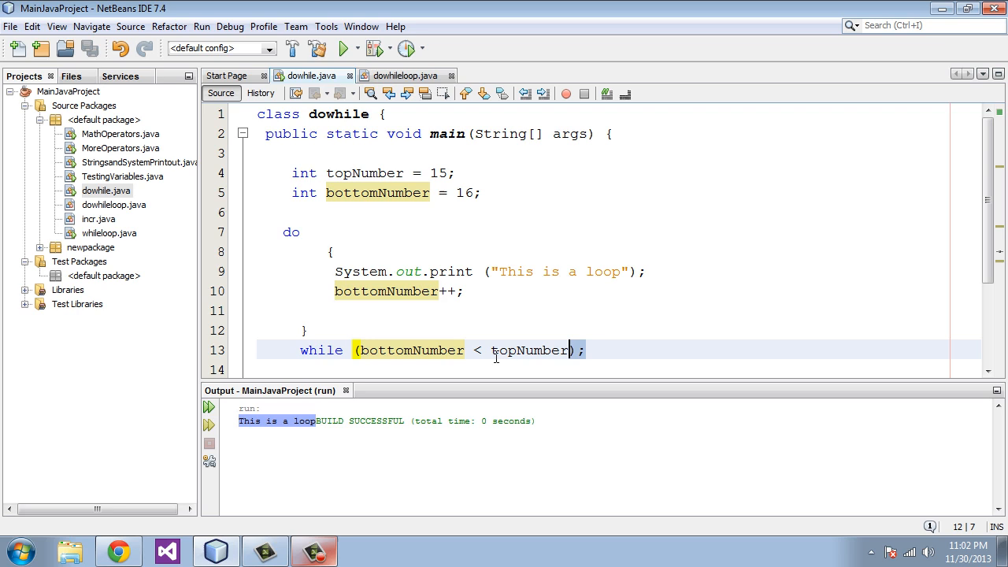
Restore the plain while loop: condition above the body, no do, no trailing semicolon
left_click(331, 251)
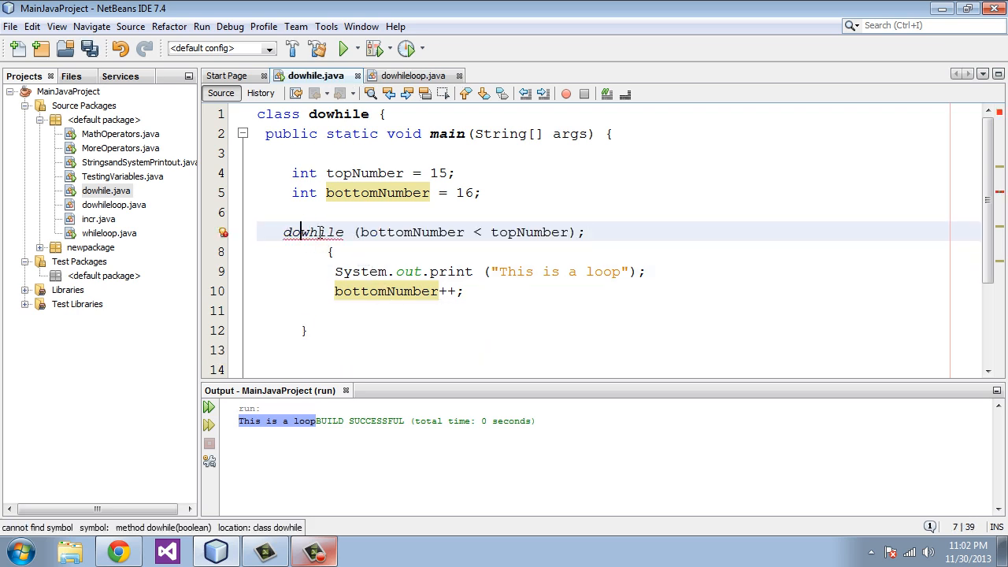
type("==")
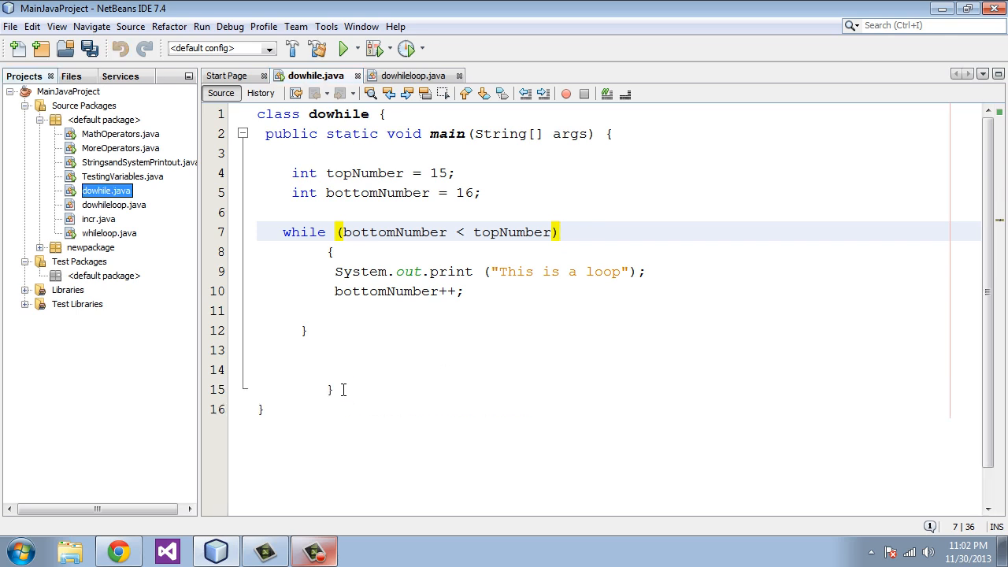
left_click(202, 25)
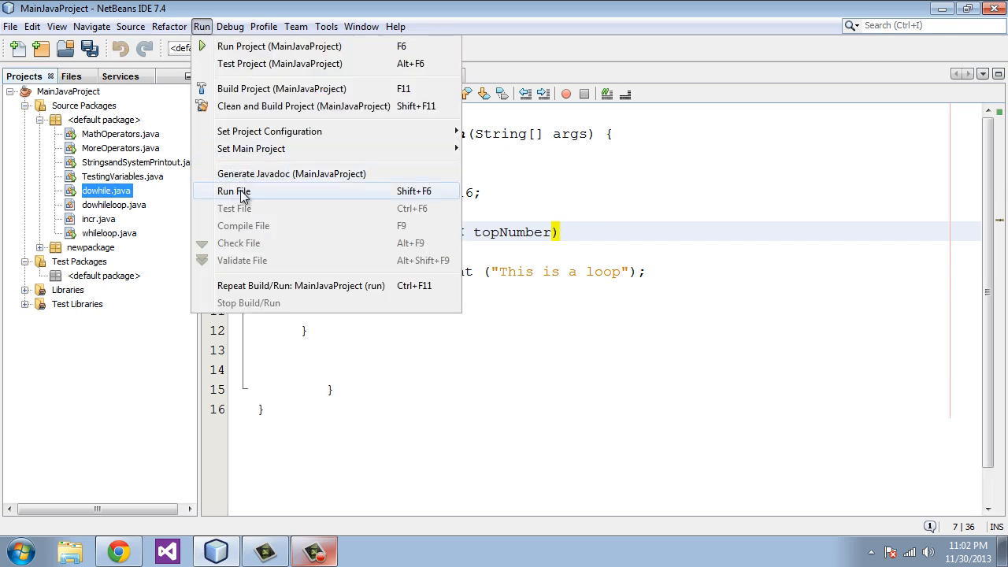
Run the while version with bottomNumber 16, producing only BUILD SUCCESSFUL
left_click(233, 192)
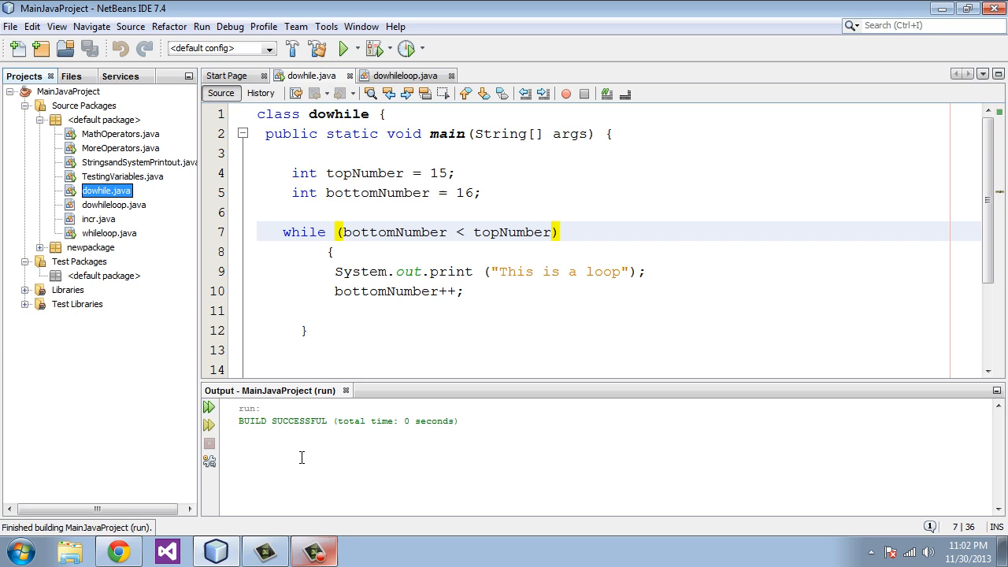
mouse_move(280, 434)
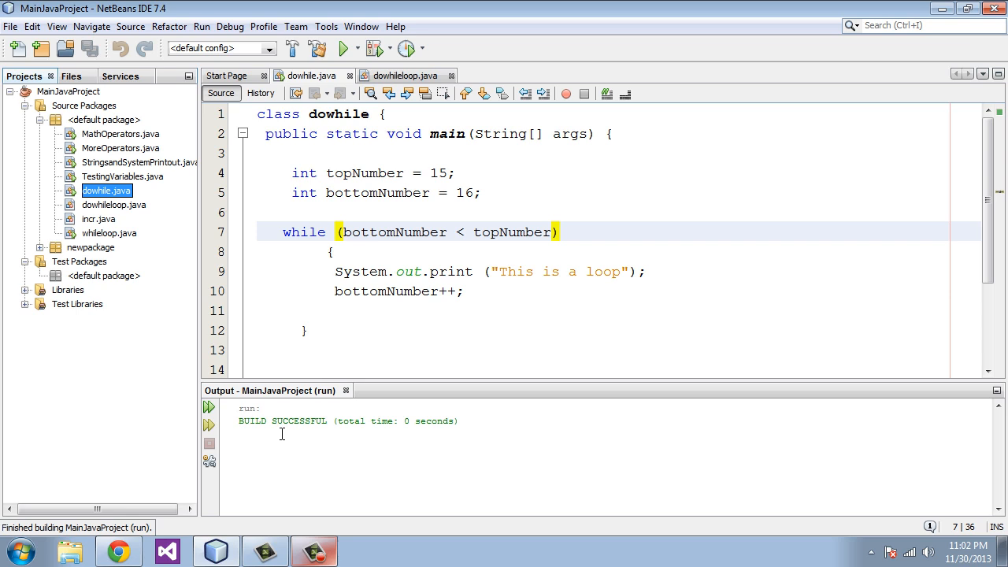
left_click(337, 232)
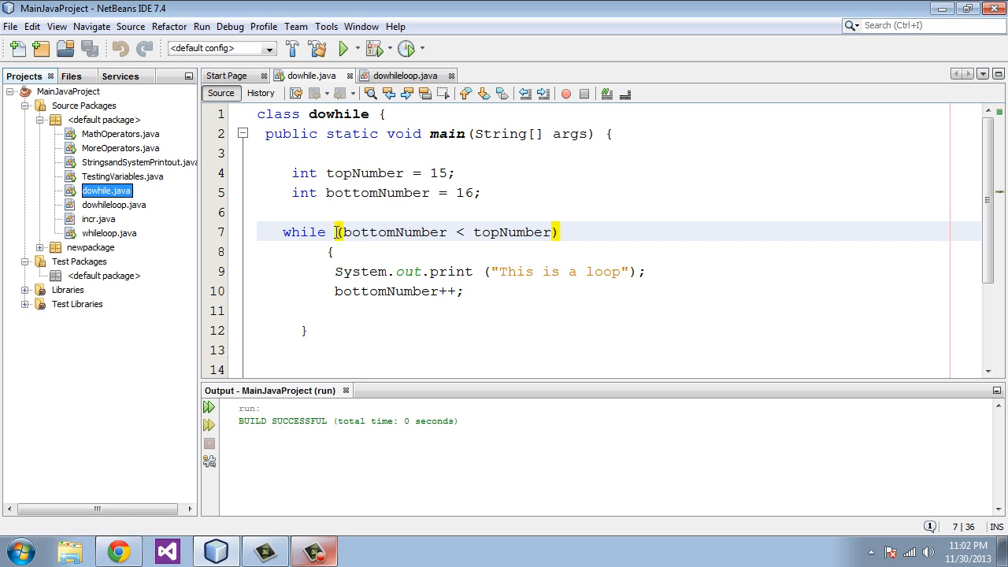